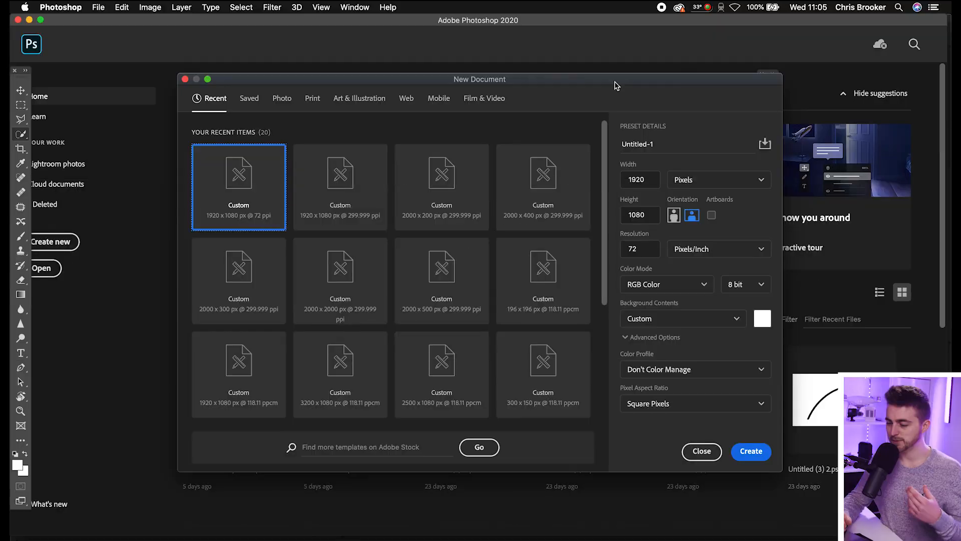
mouse_move(480, 66)
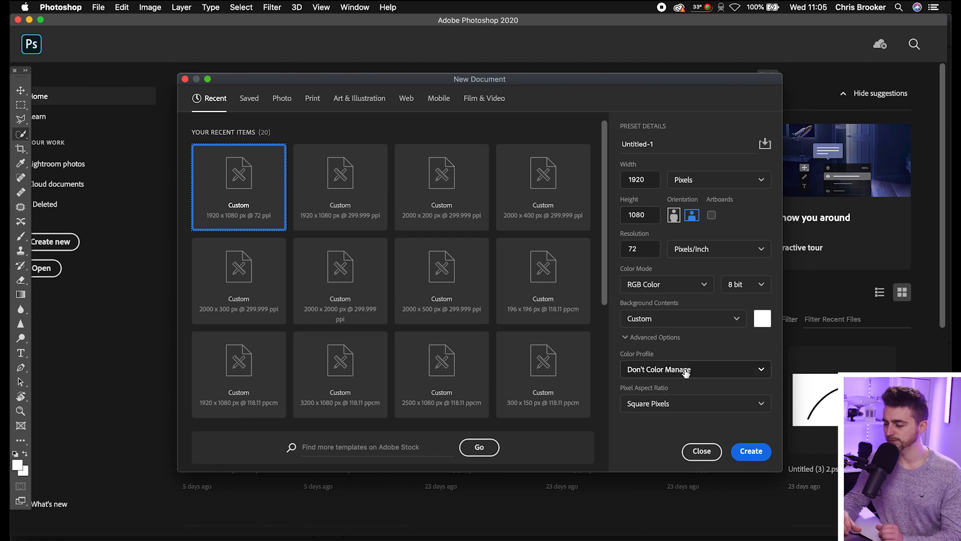
mouse_move(666, 137)
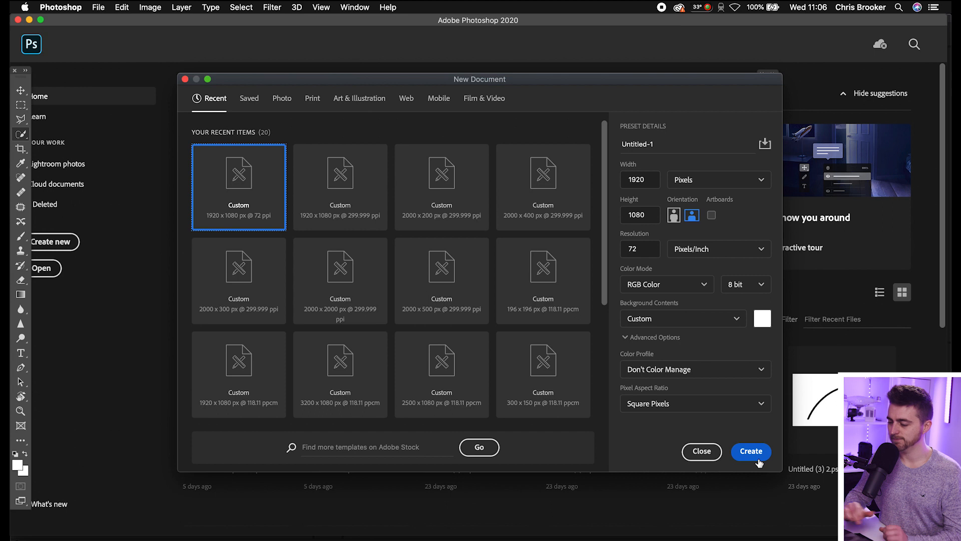
Create a blank 1920×1080 document and choose the Kyle's Drawing Box - Happy HB brush.
click(750, 451)
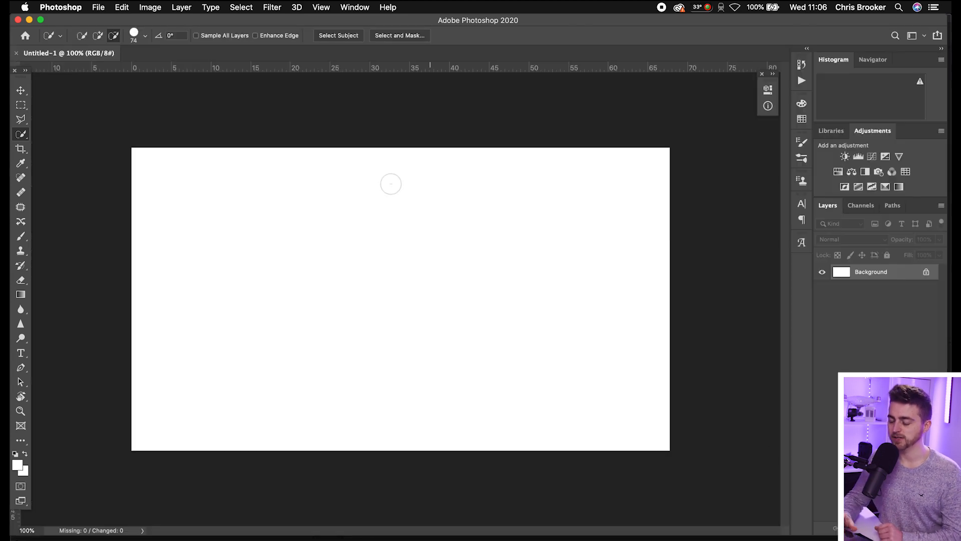
mouse_move(343, 235)
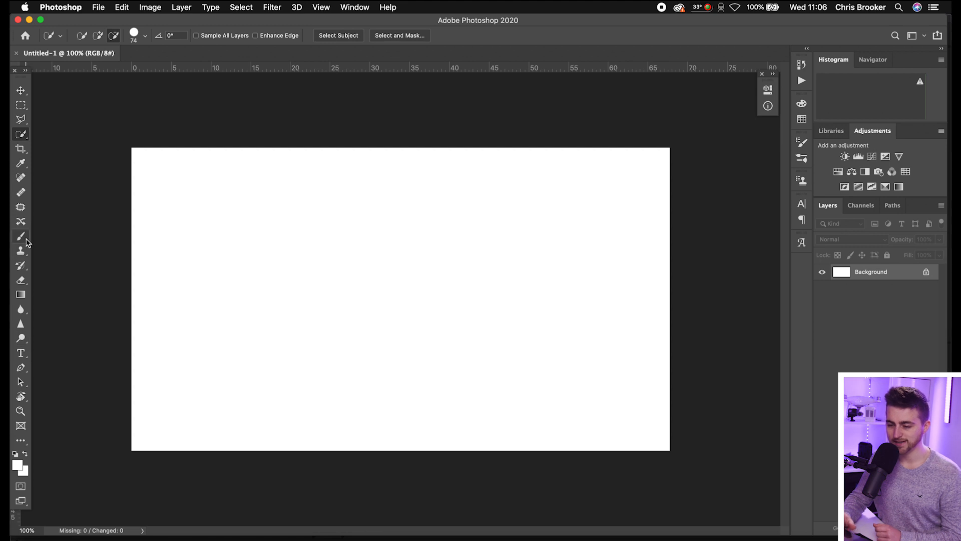
click(20, 237)
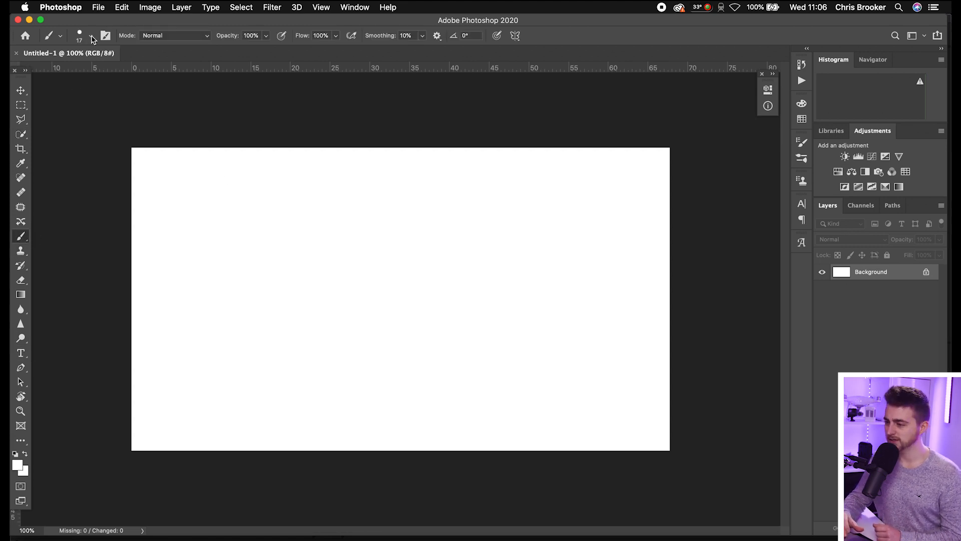
click(60, 36)
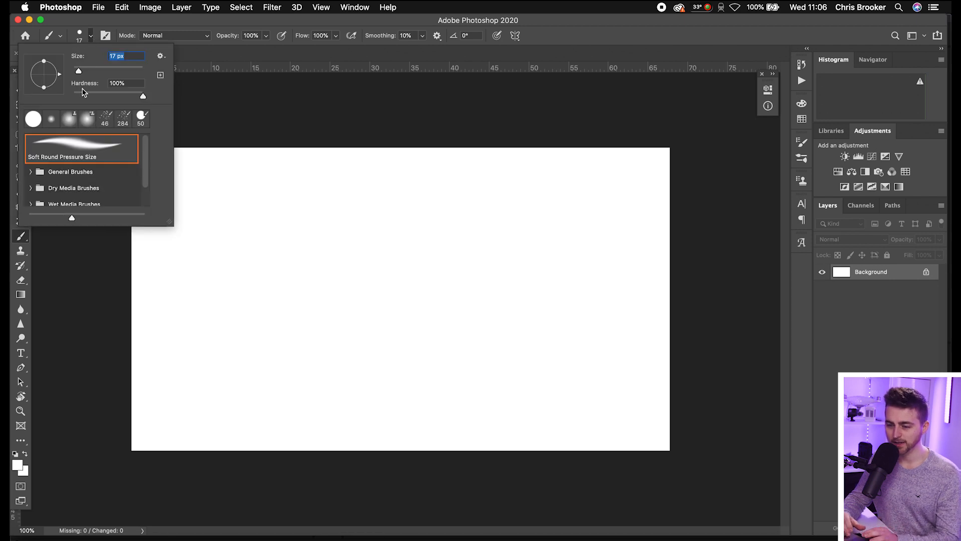
mouse_move(88, 173)
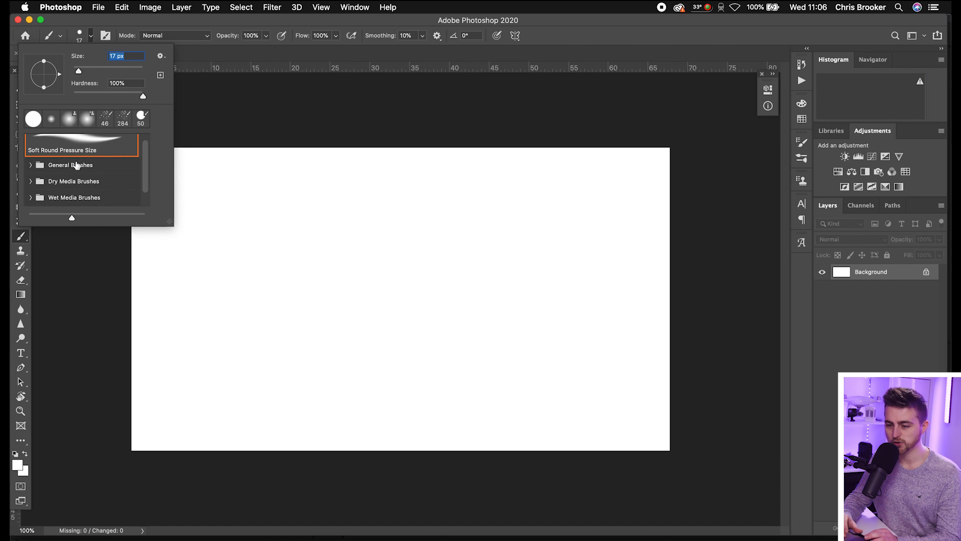
scroll(down, 3)
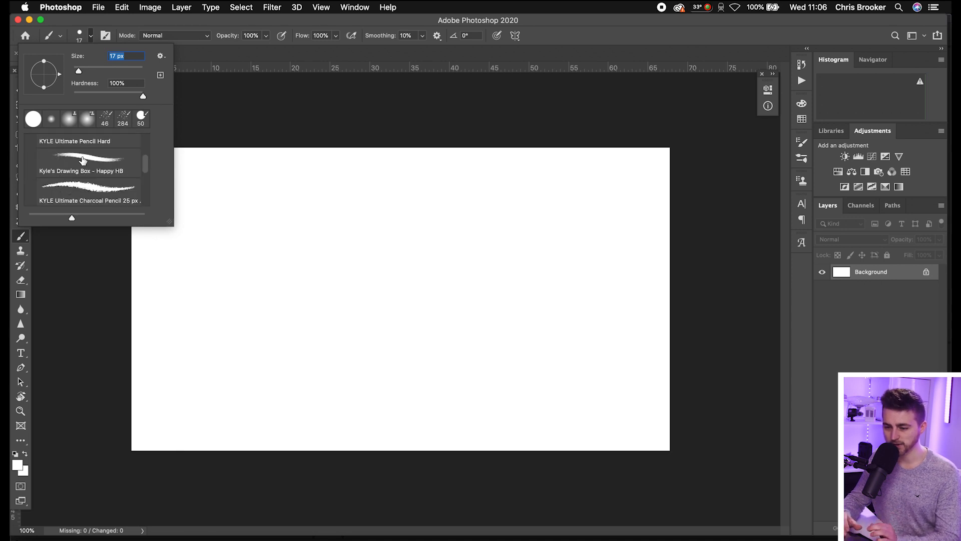
click(85, 160)
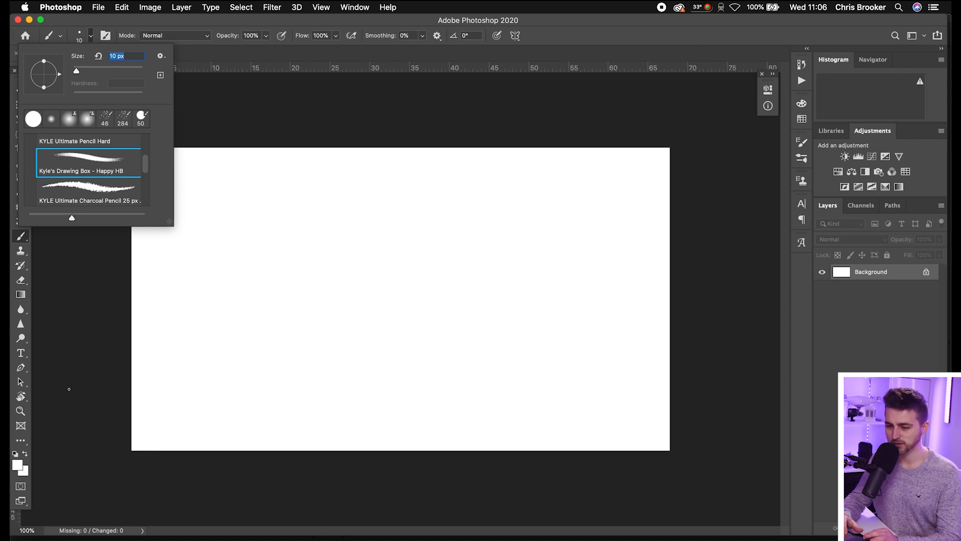
Set the brush size to about 39 px and bring up the foreground colour picker.
click(88, 162)
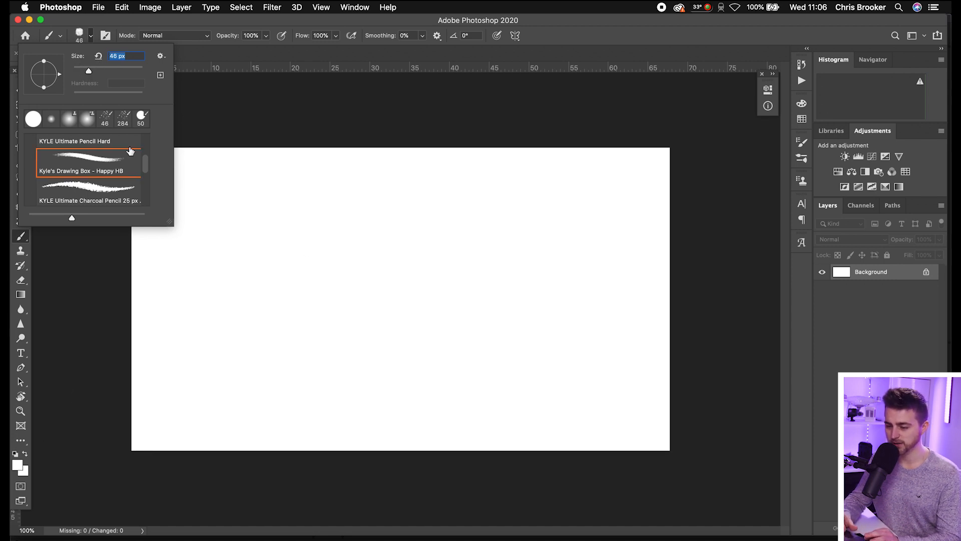
drag(88, 71, 86, 73)
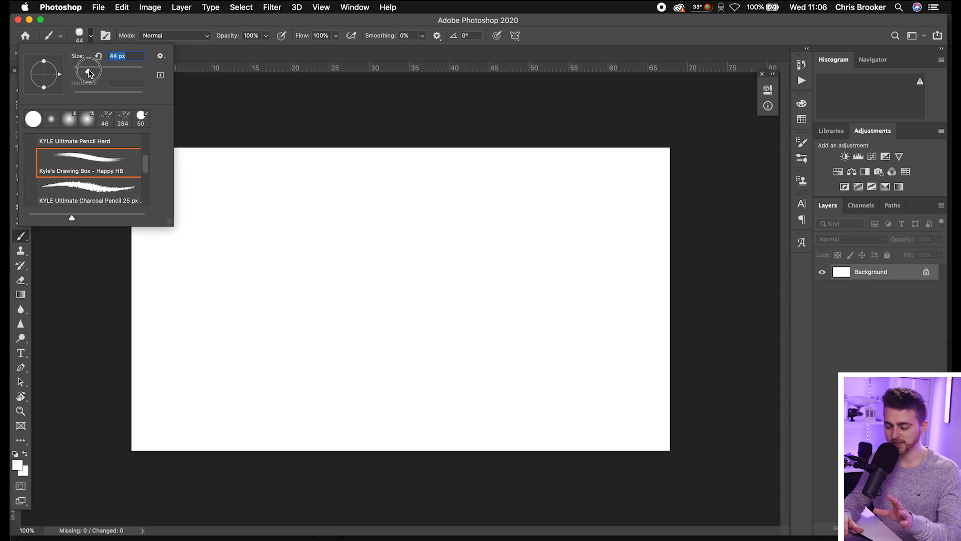
drag(89, 72, 86, 72)
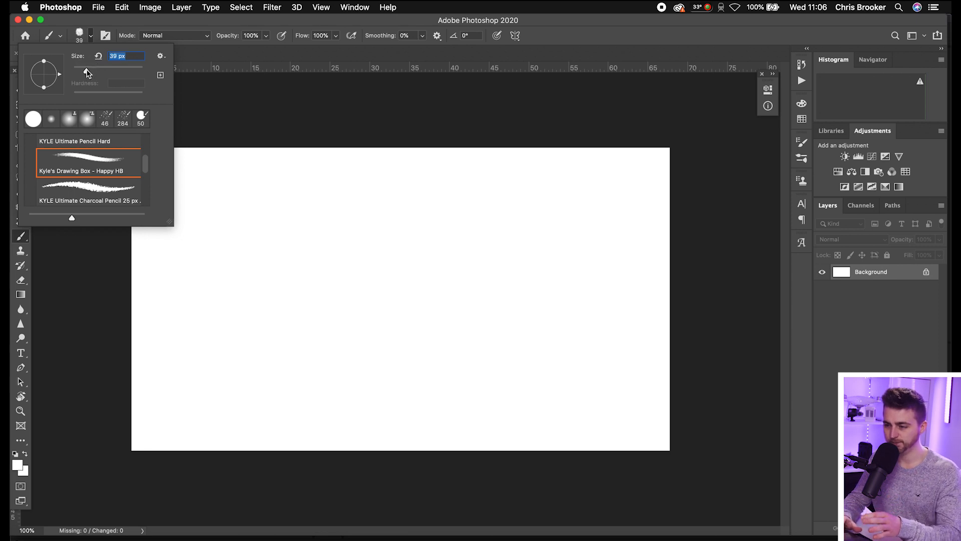
click(18, 464)
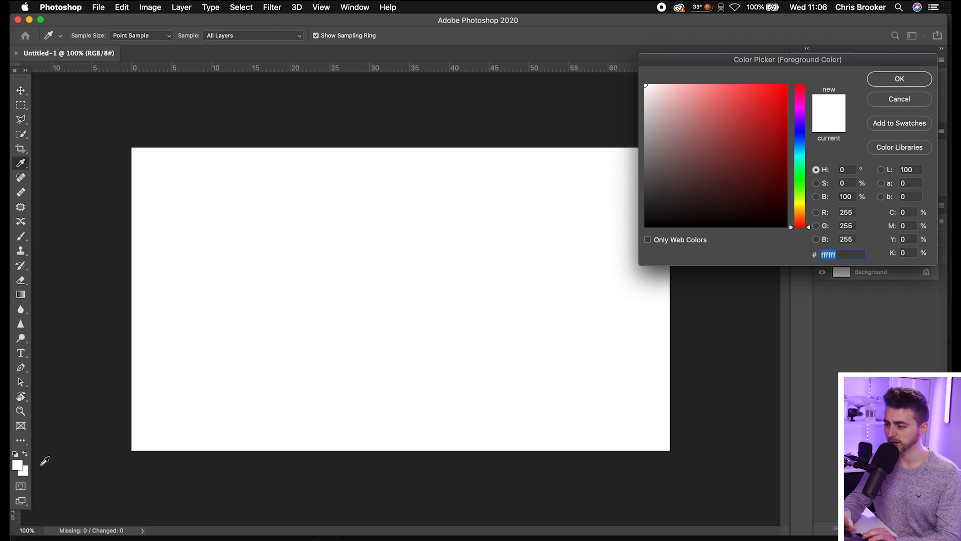
Make the foreground black, add Layer 1, and draw a letter B across the canvas.
click(899, 78)
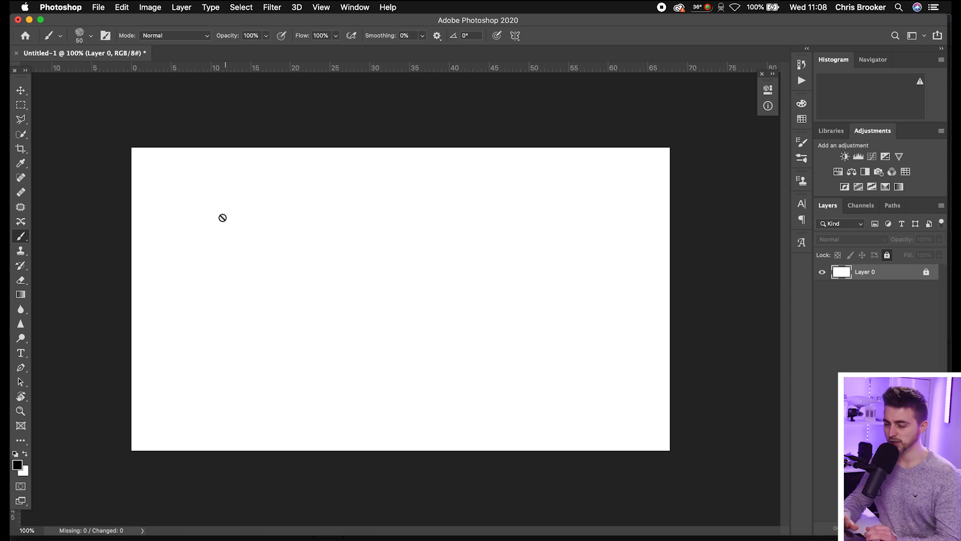
click(181, 6)
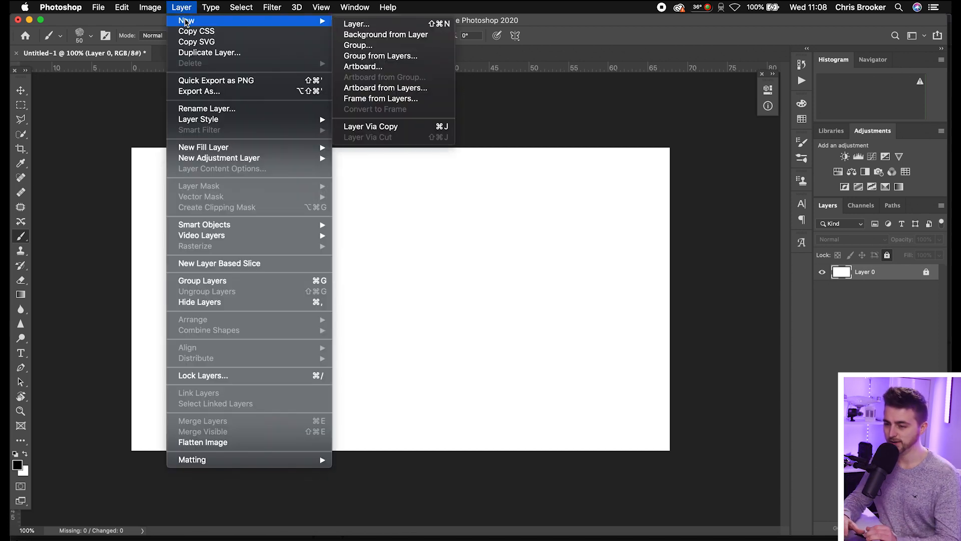
click(356, 24)
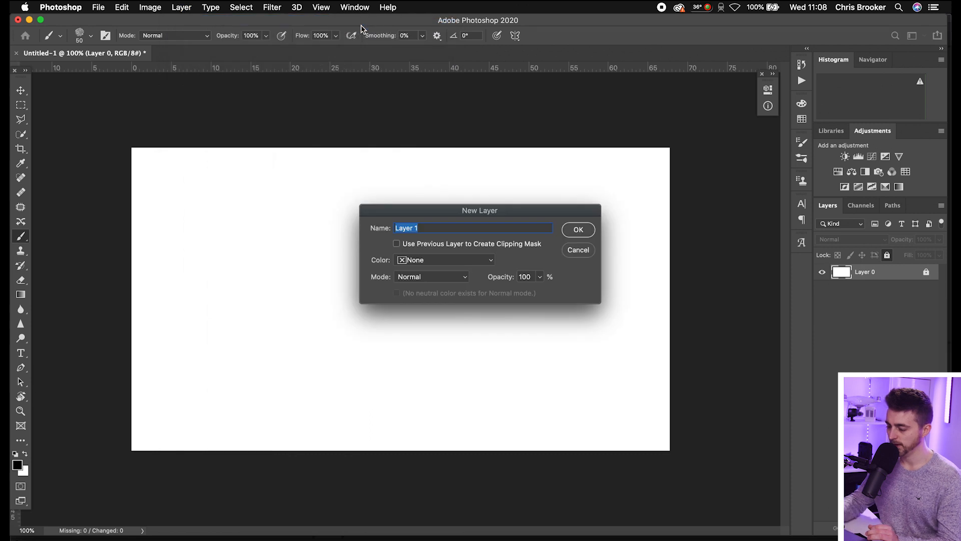
click(576, 230)
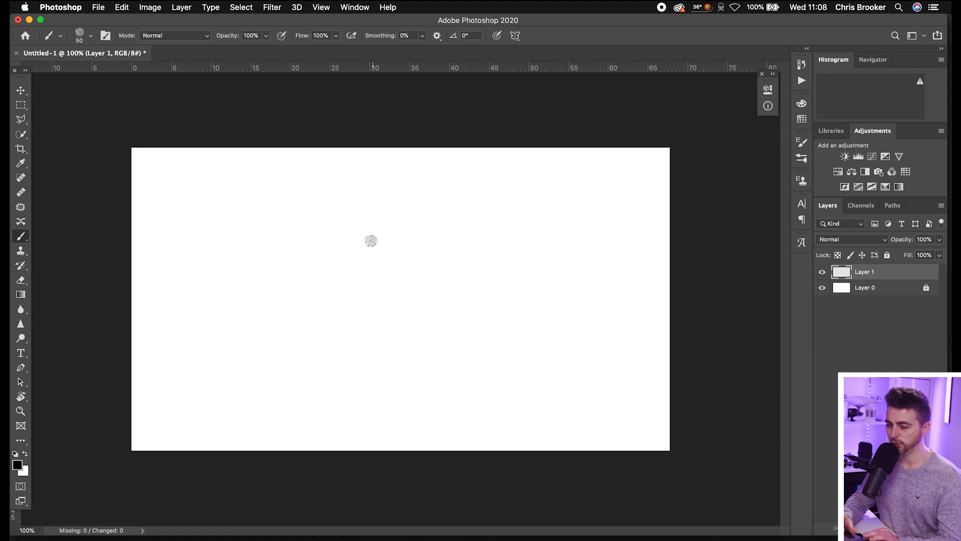
drag(363, 219, 386, 379)
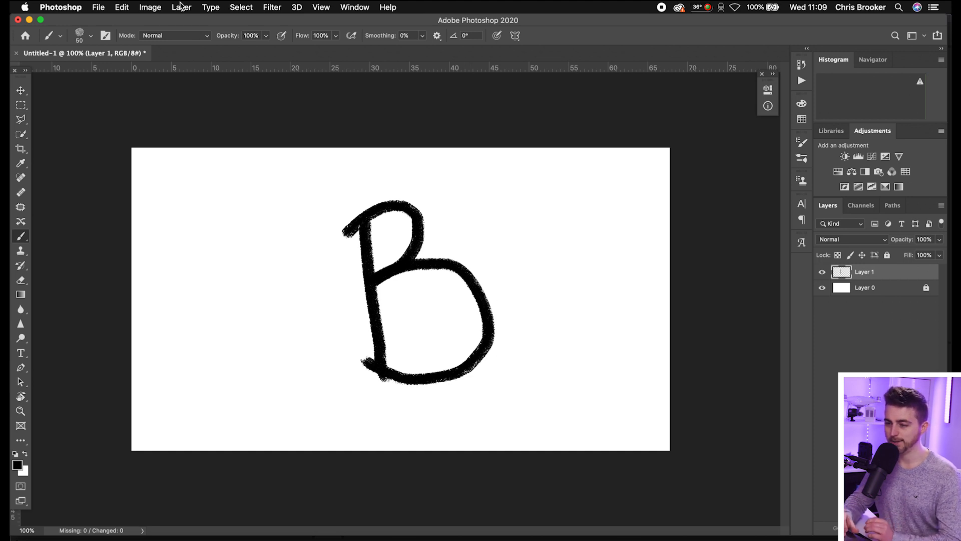
Add Layers 2 and 3 with an overlapping B on each, then start Layer 4.
click(181, 6)
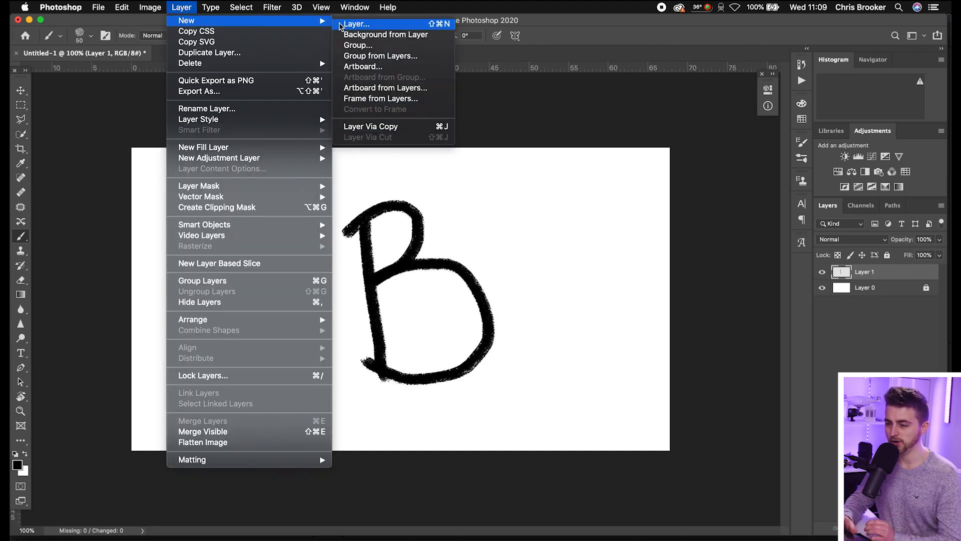
click(358, 24)
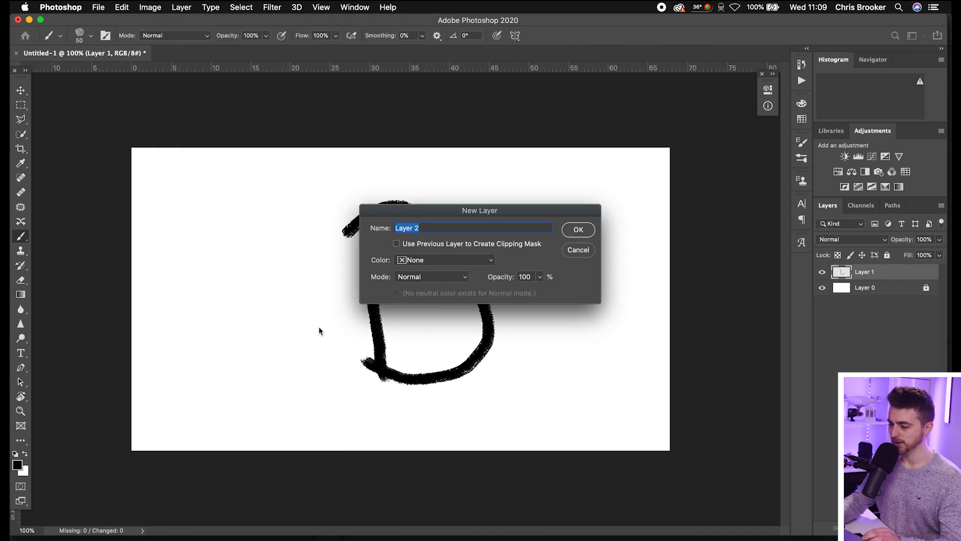
click(577, 229)
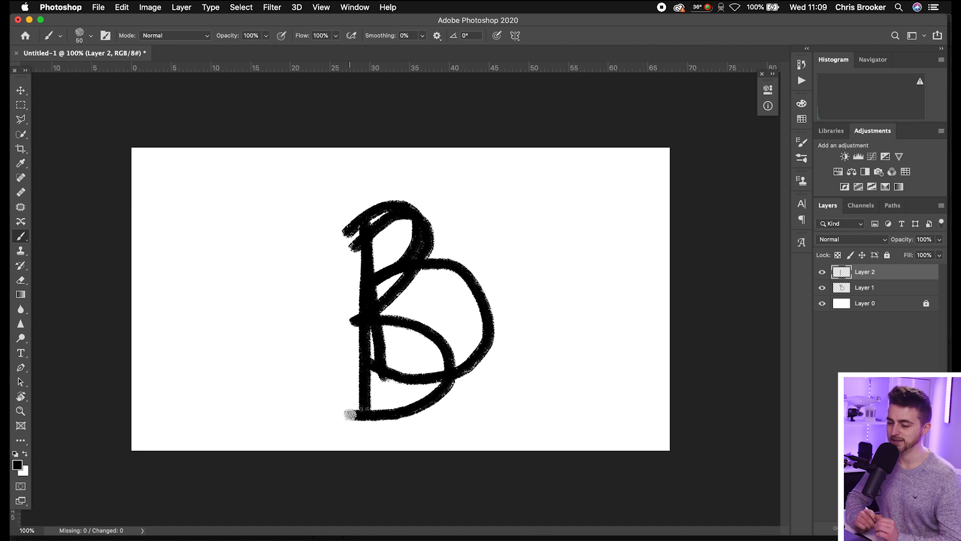
click(181, 6)
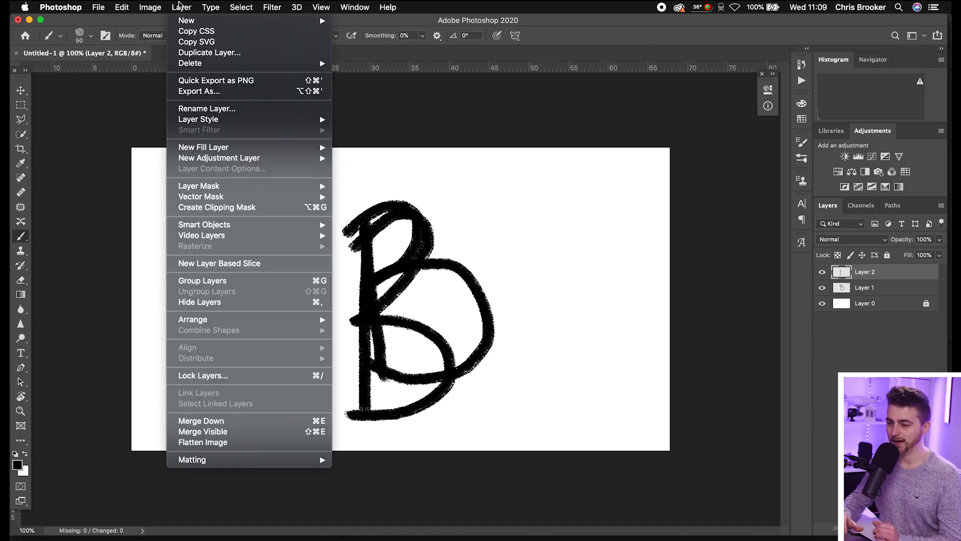
click(187, 20)
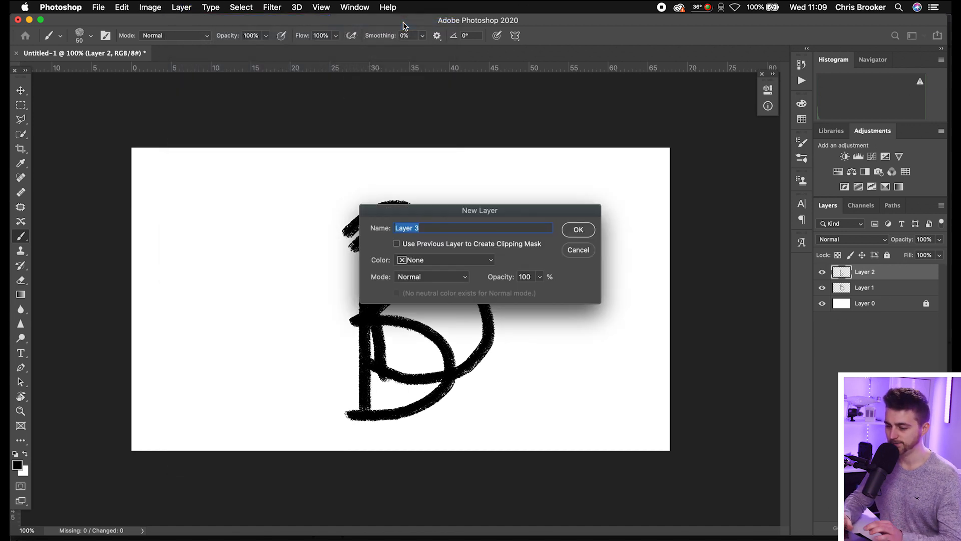
click(577, 229)
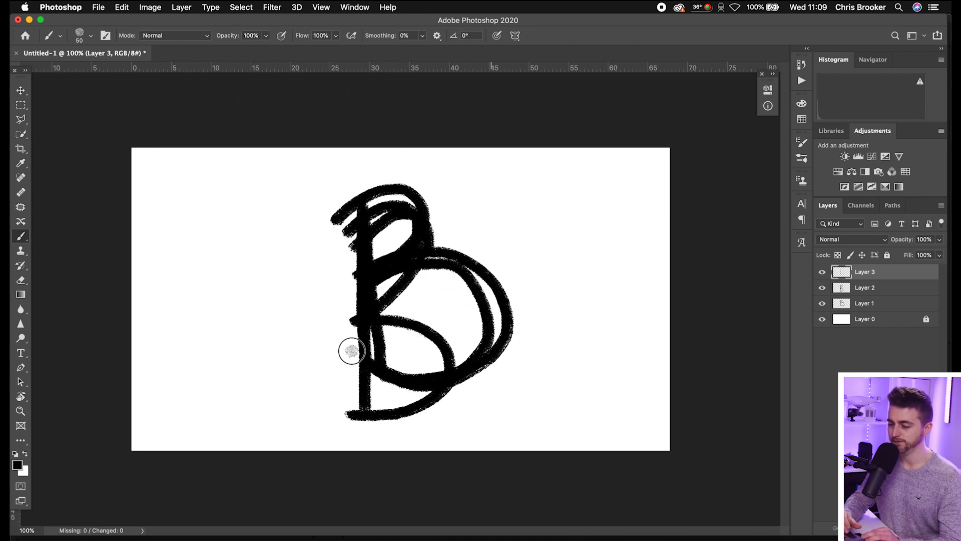
click(181, 7)
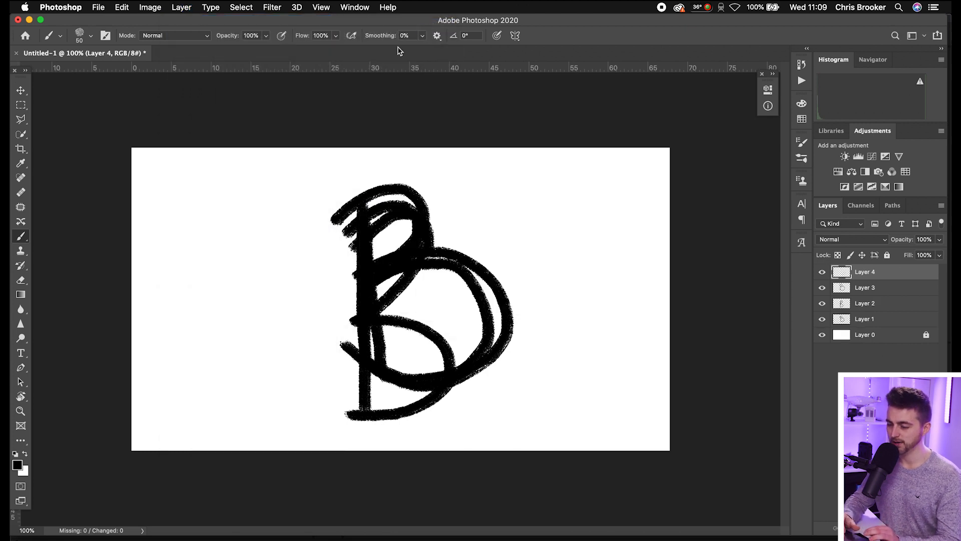
mouse_move(360, 213)
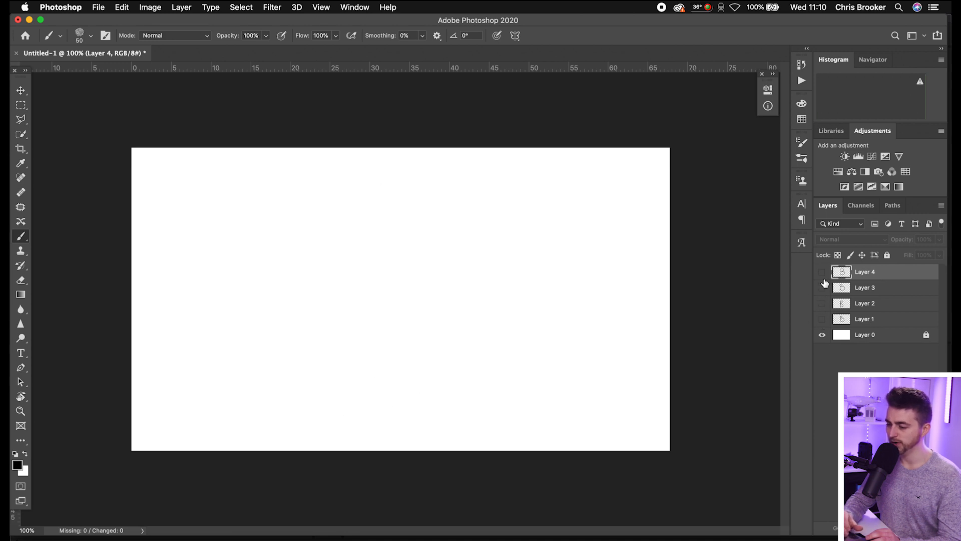
Show Layers 4 and 3 and hide the white background layer.
click(822, 286)
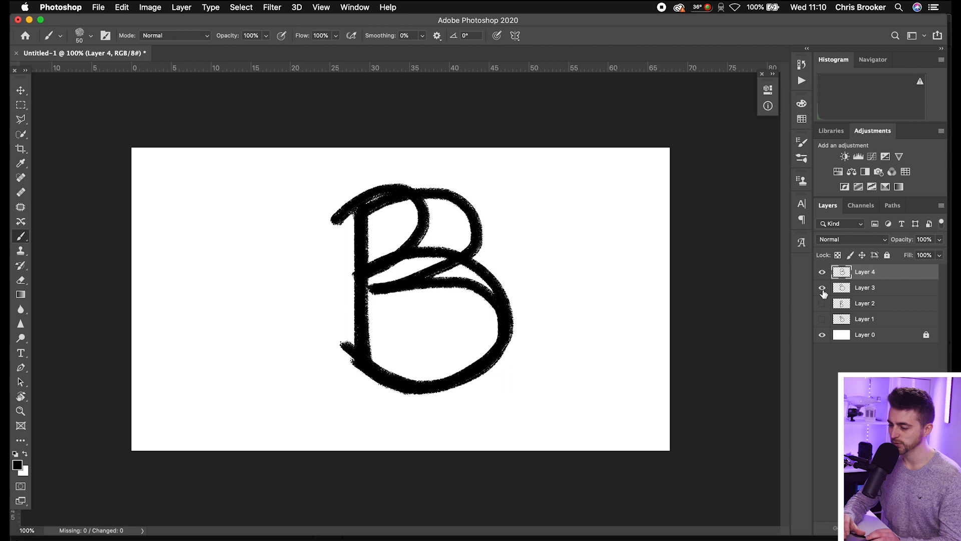
click(823, 303)
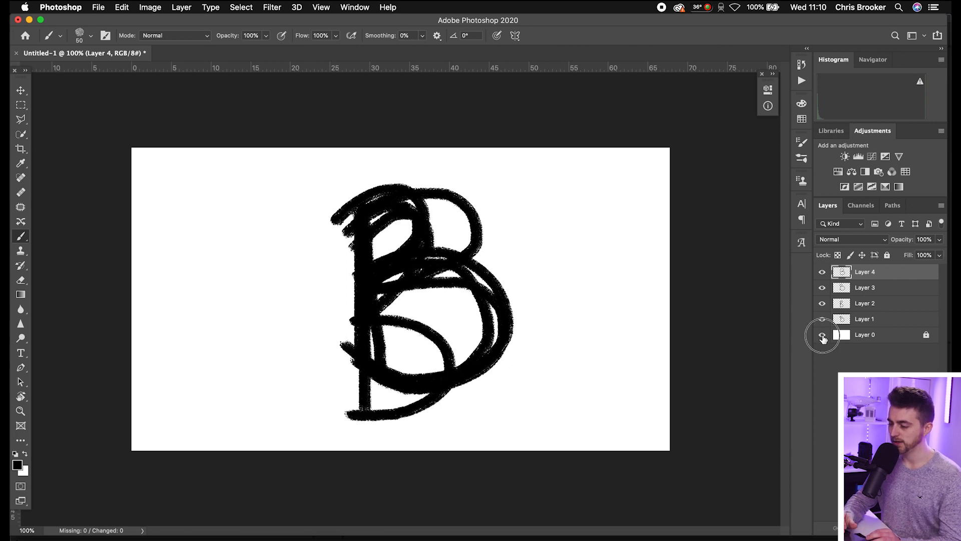
click(823, 334)
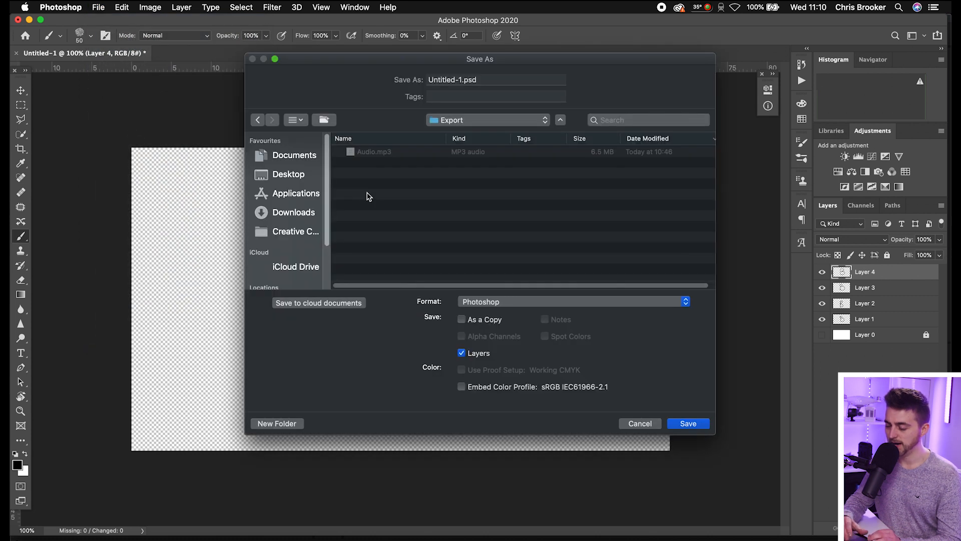
Save the drawing in Photoshop format as B.psd, keeping maximum compatibility on.
click(573, 301)
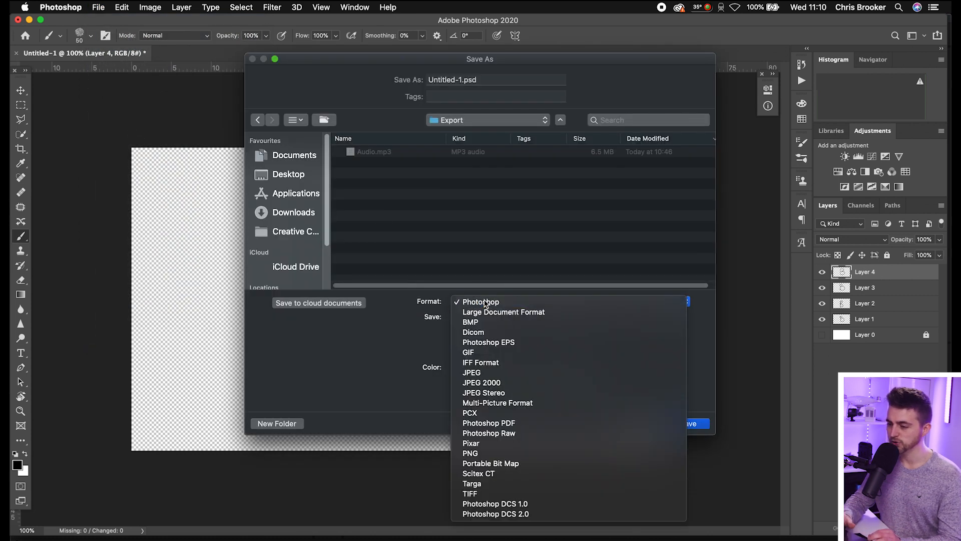
click(481, 301)
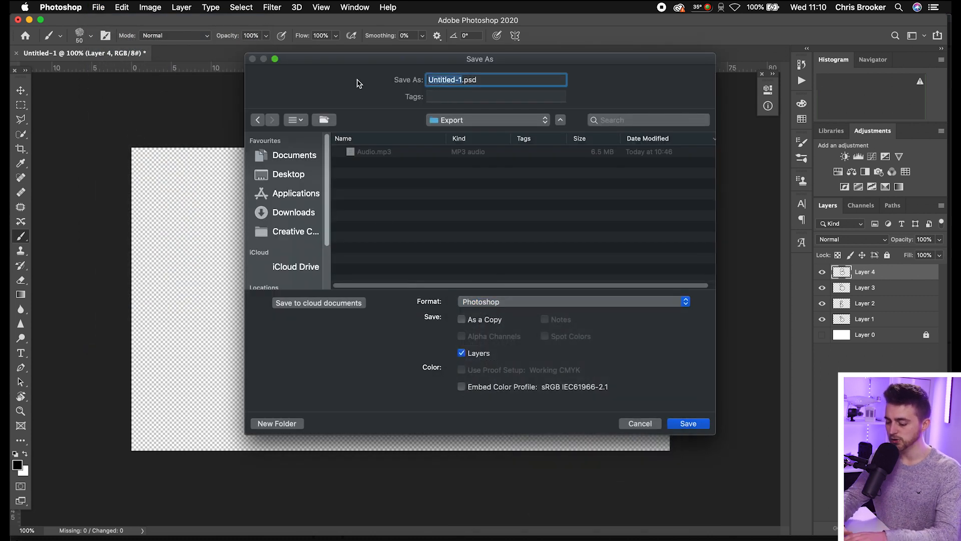
text(B.psd)
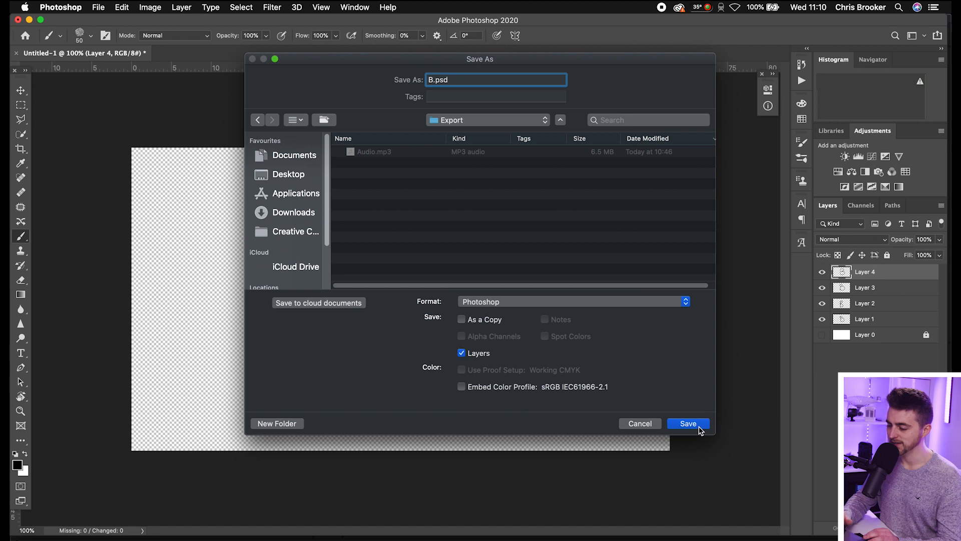
click(688, 424)
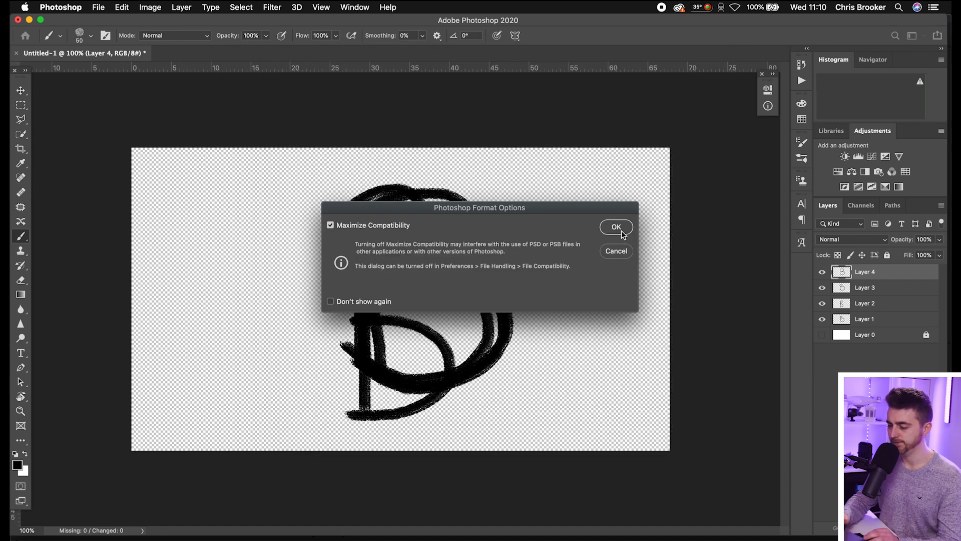
click(615, 227)
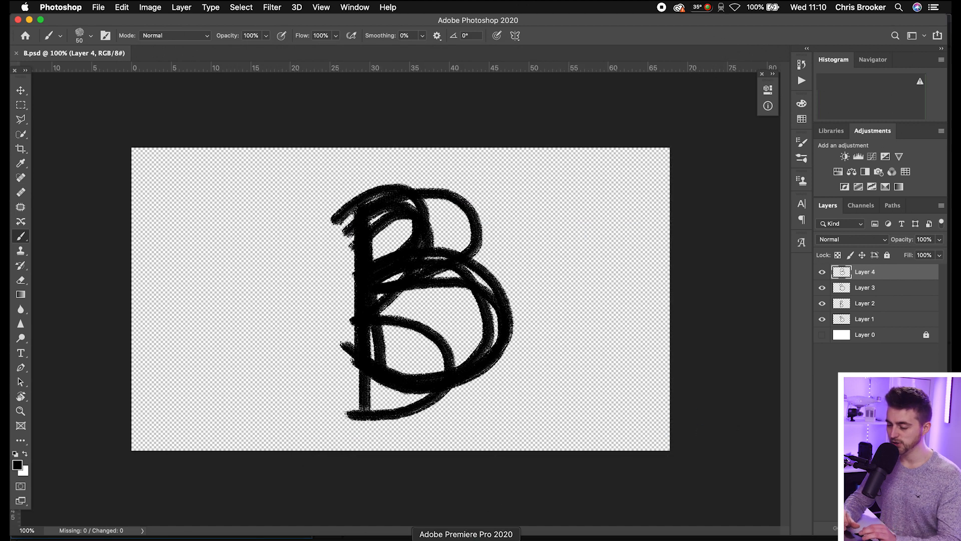
Switch to Premiere Pro and import B.psd from the Export folder.
click(465, 533)
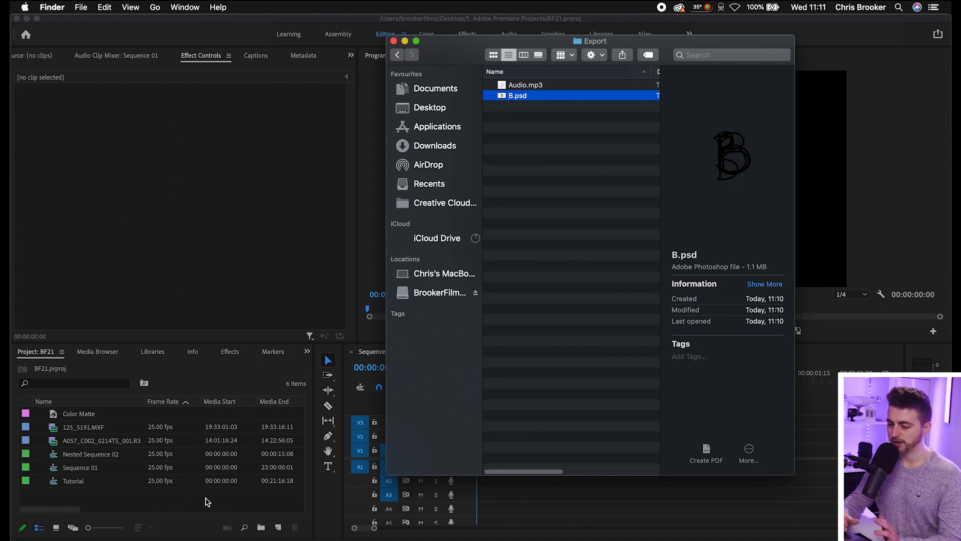
double_click(517, 95)
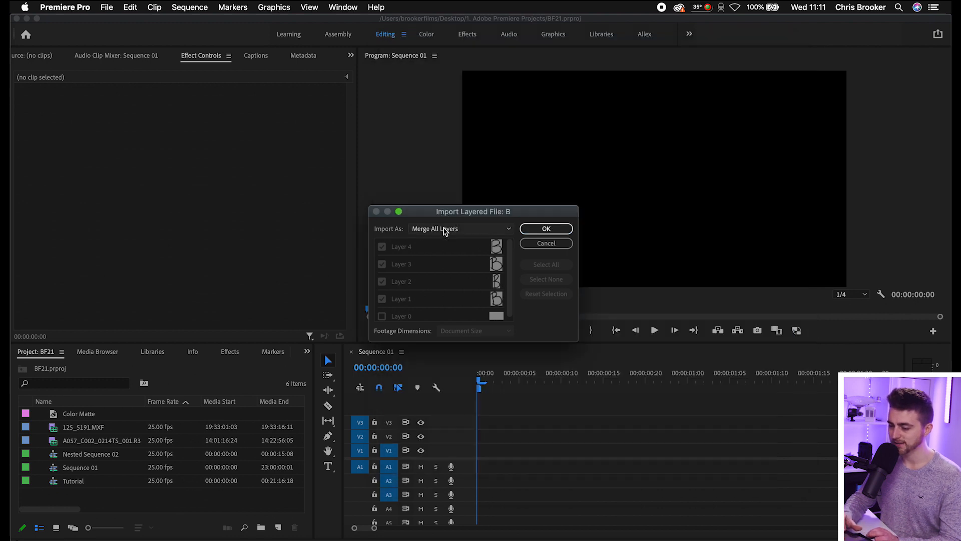
Import B.psd as individual layers, Layers 1–4 only, into bin B.
click(460, 229)
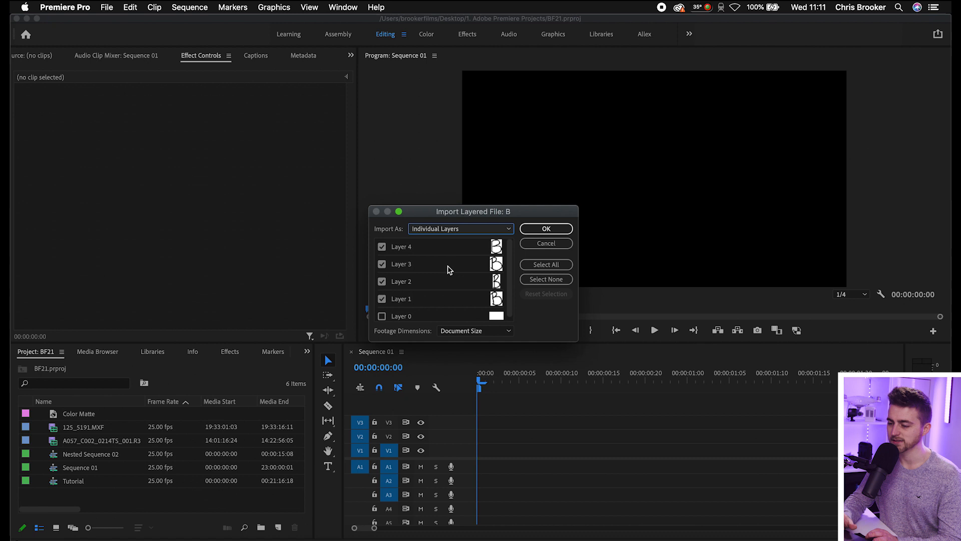
mouse_move(478, 265)
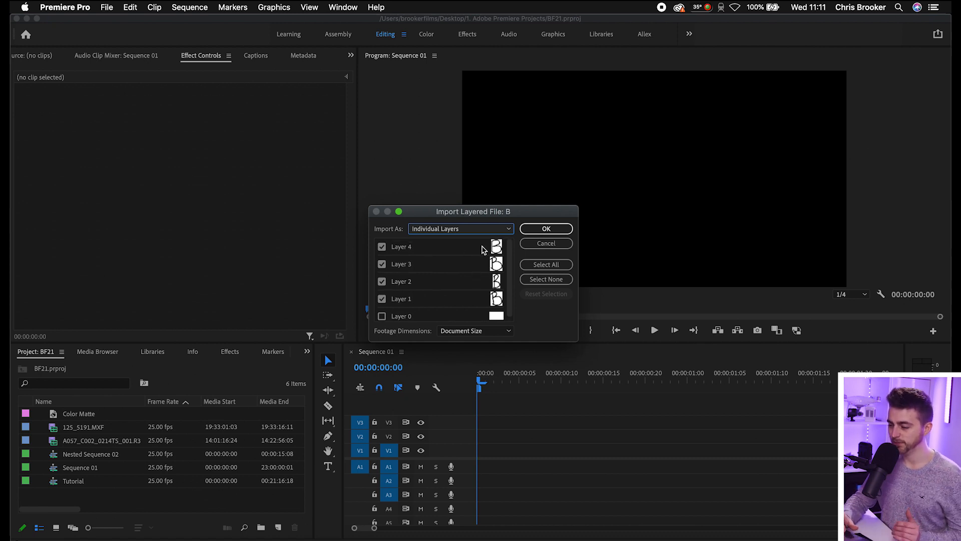
click(544, 228)
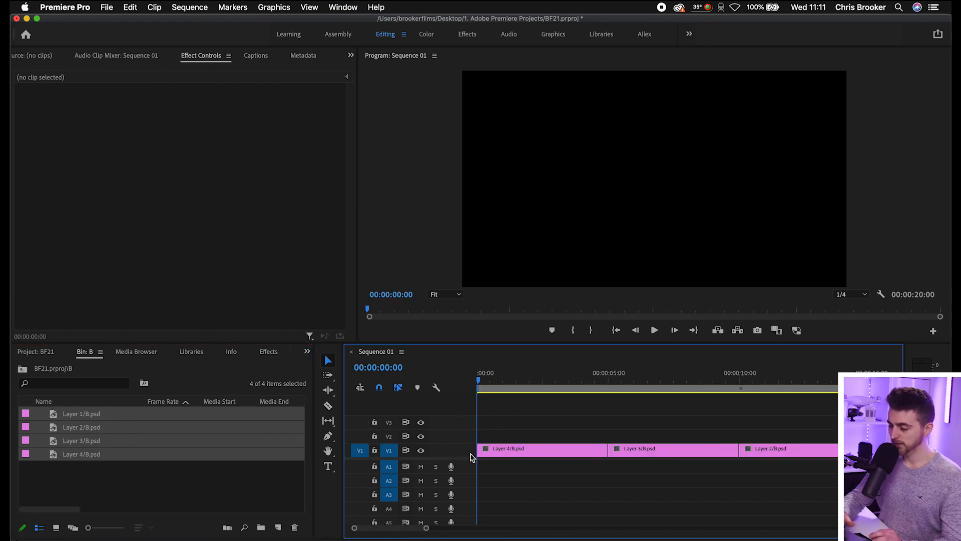
Move the four back-to-back layer clips from V1 up to V2.
click(675, 381)
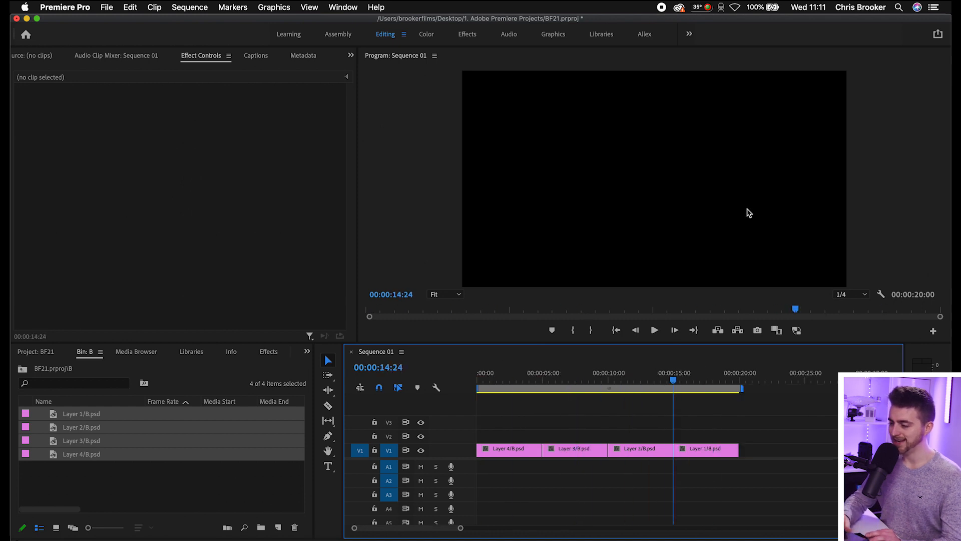
mouse_move(568, 288)
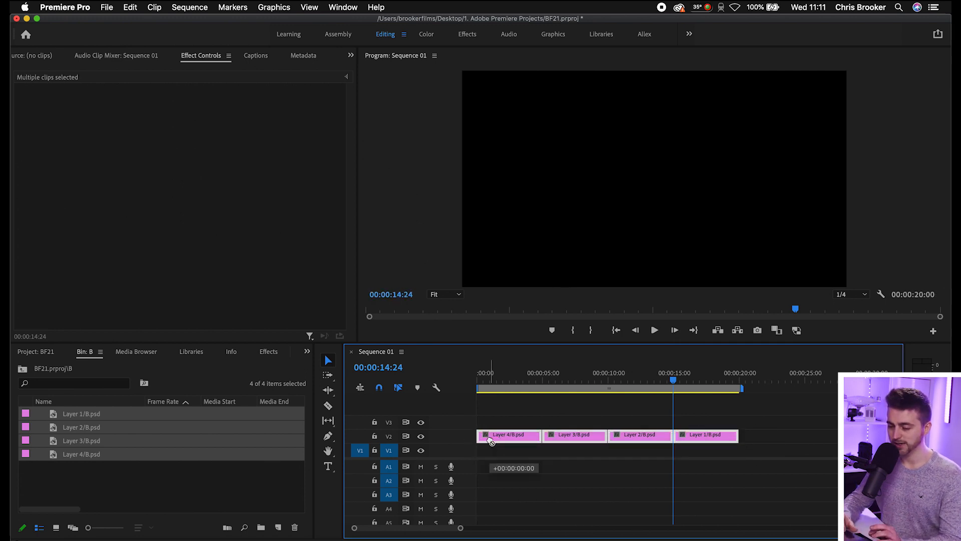
click(306, 352)
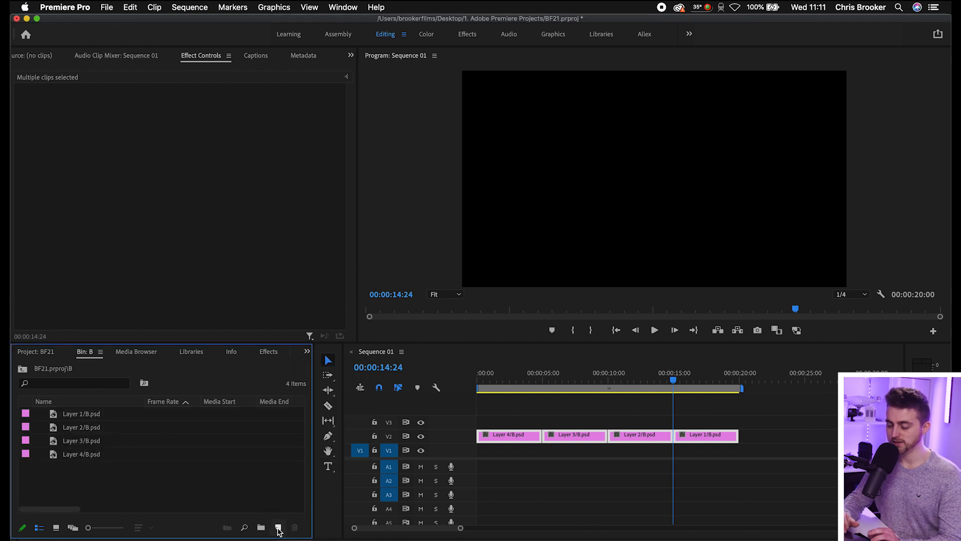
Create a 1920×1080 blue (469BDE) colour matte and stretch it under the clips on V1.
click(278, 527)
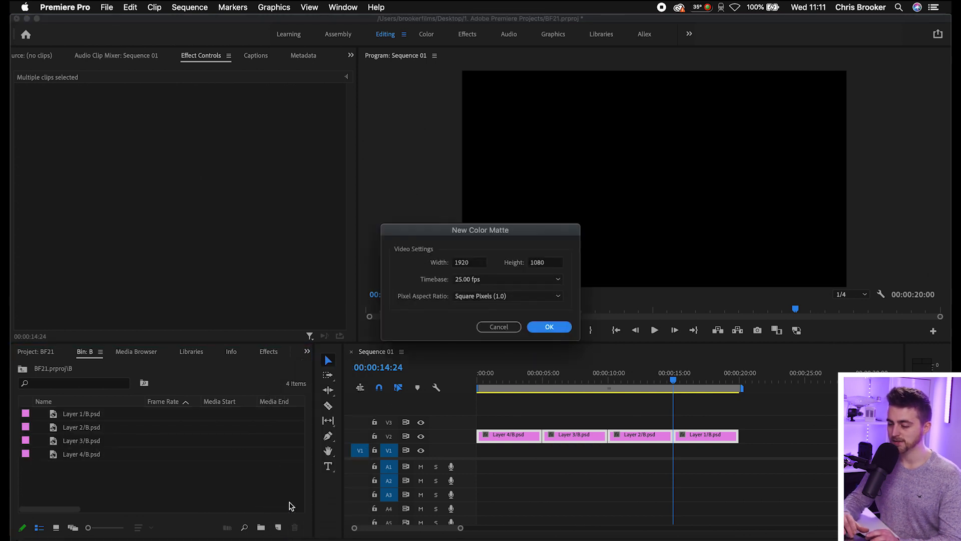
click(548, 327)
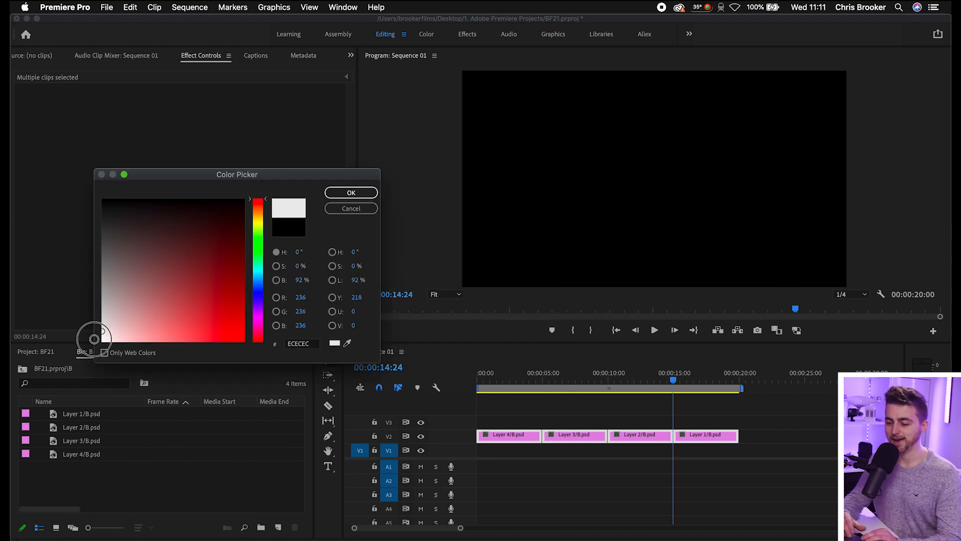
click(249, 287)
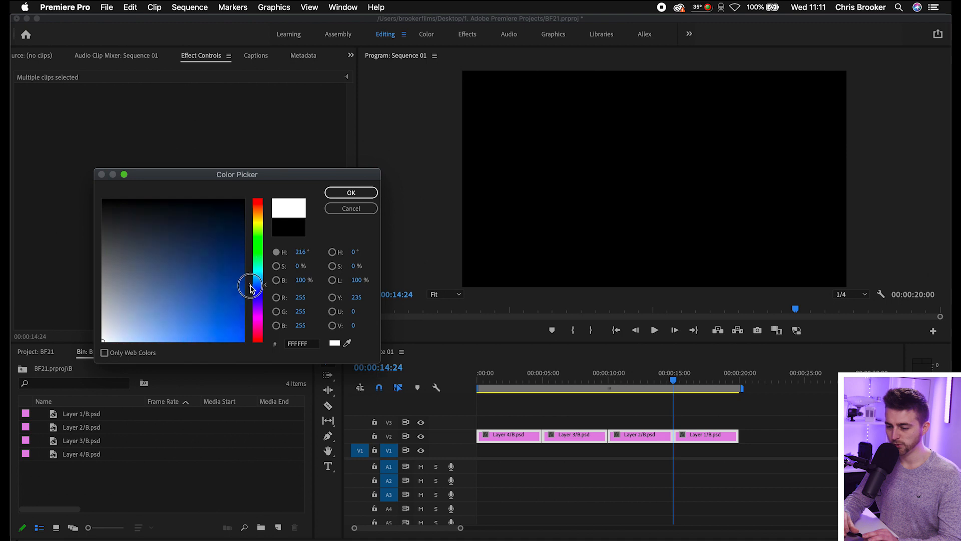
click(199, 324)
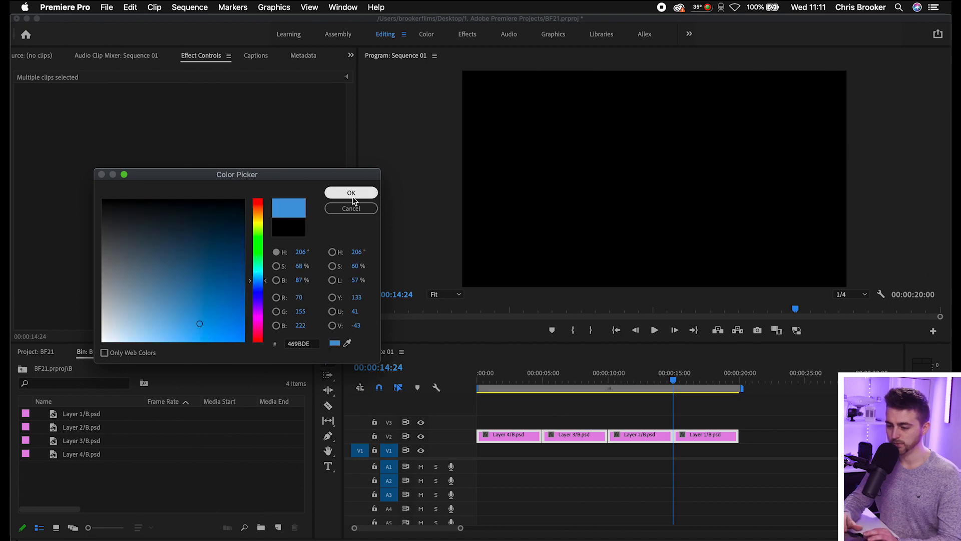
click(352, 192)
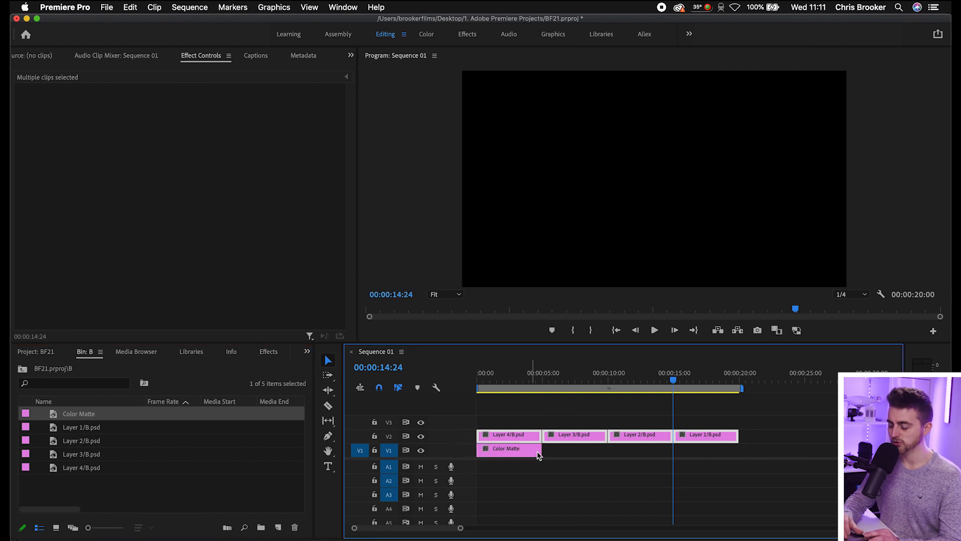
drag(540, 449, 739, 448)
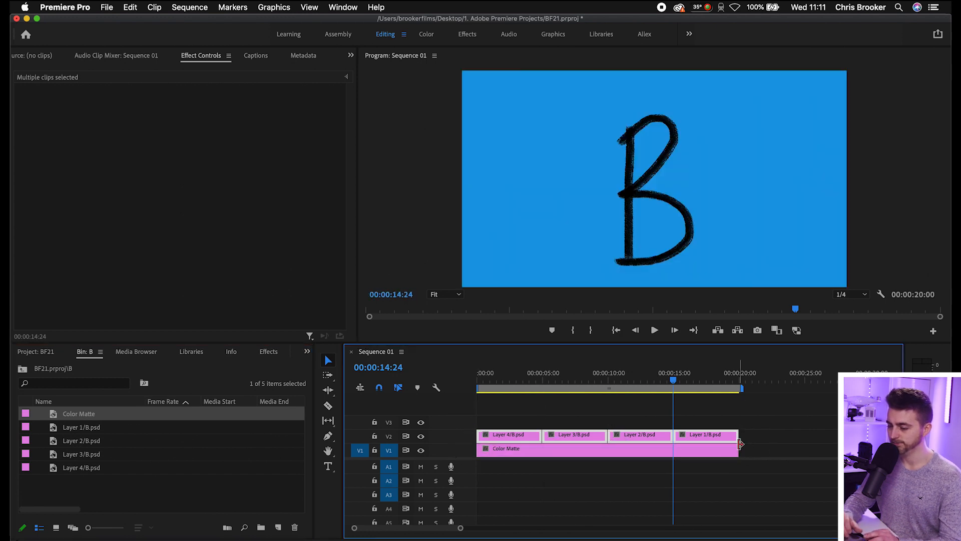
Lock the V1 matte track and zoom the timeline in on the first clips.
click(374, 450)
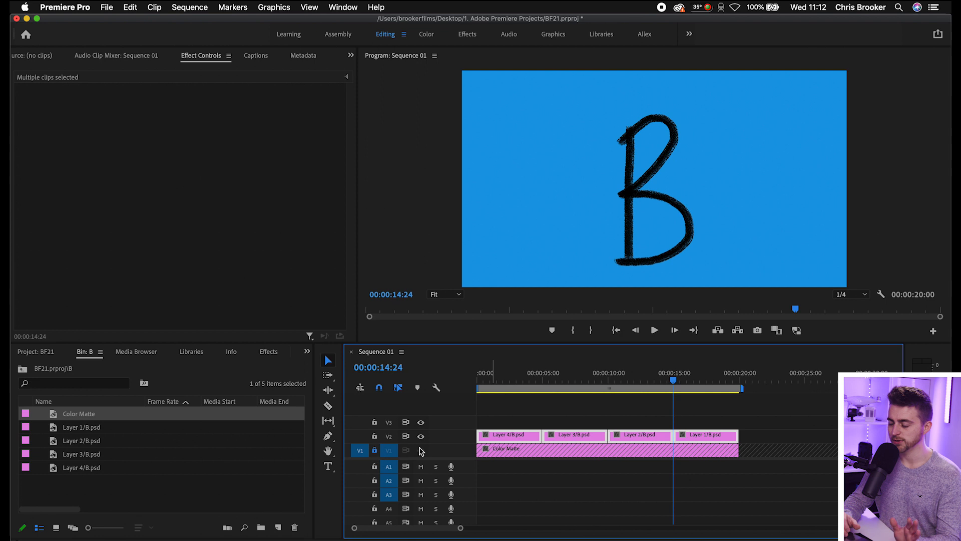
drag(673, 388, 487, 388)
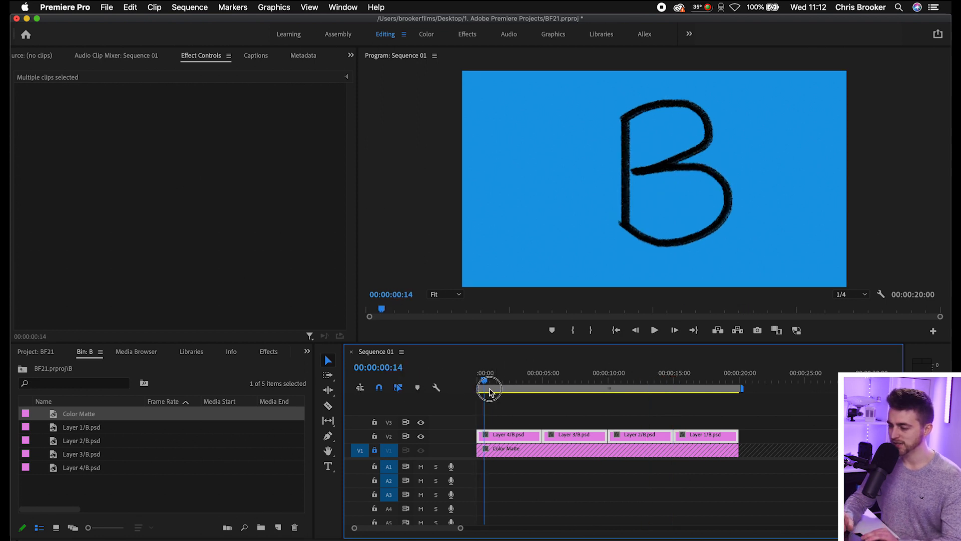
drag(488, 390, 505, 404)
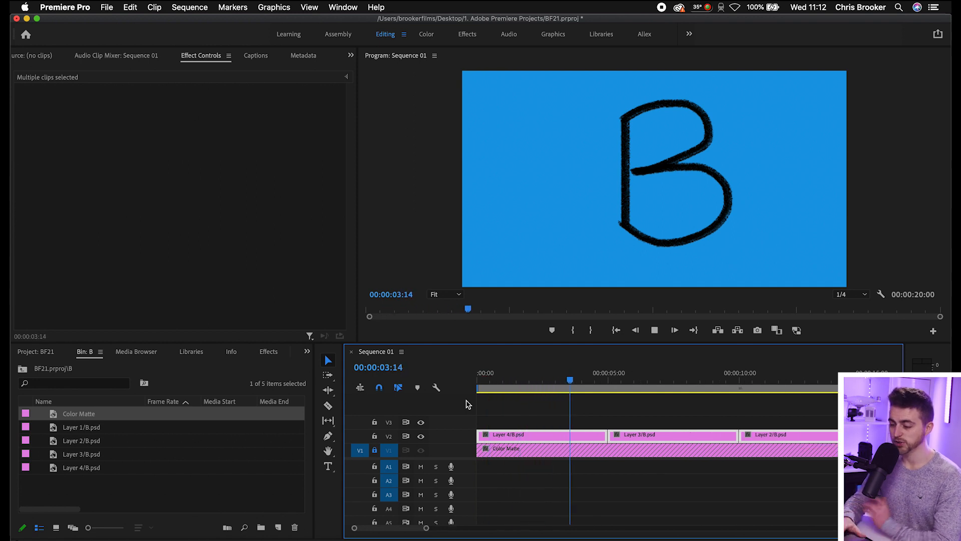
Trim the layer clips on V2, starting with Layer 1, down to a few frames each.
click(602, 374)
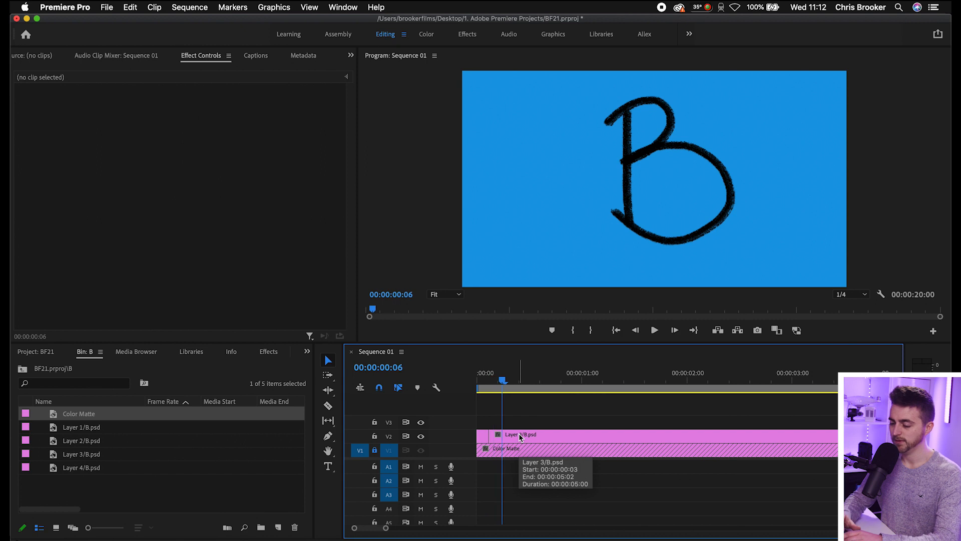
click(522, 436)
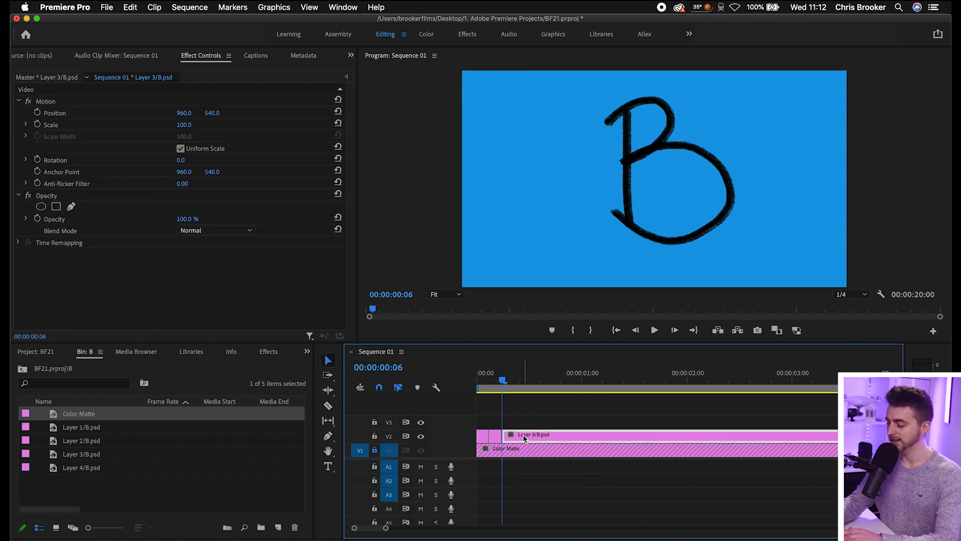
click(552, 440)
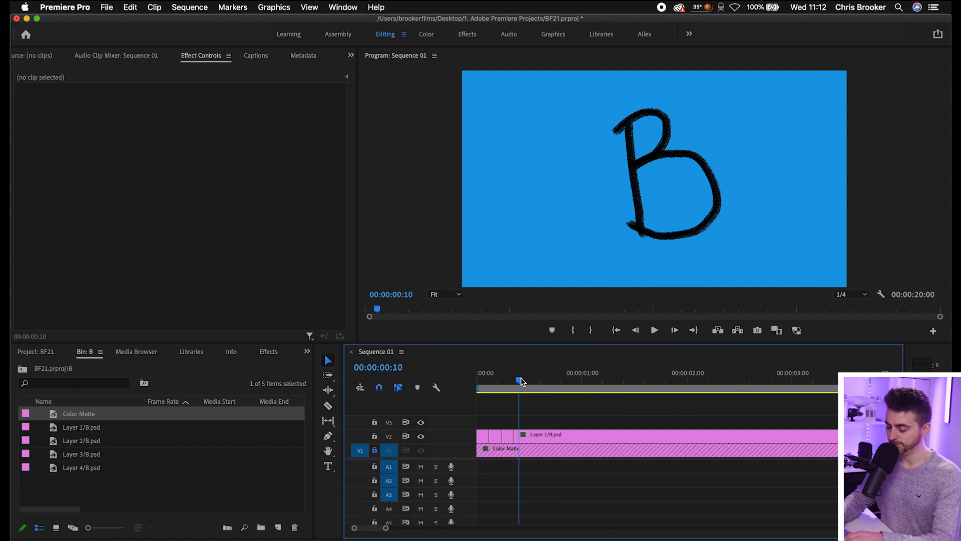
drag(519, 380, 527, 380)
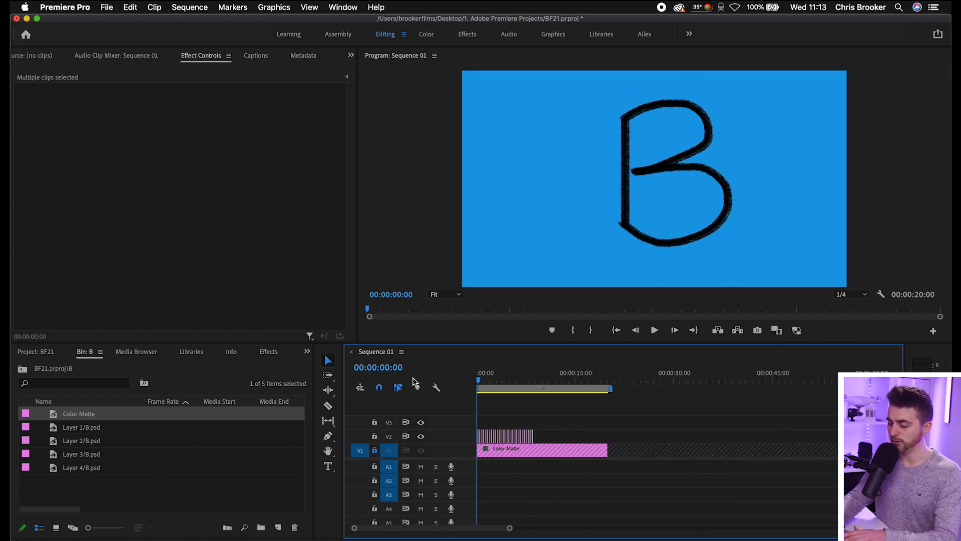
Paste copies of the short B clips repeatedly along V2 past ten seconds.
click(653, 330)
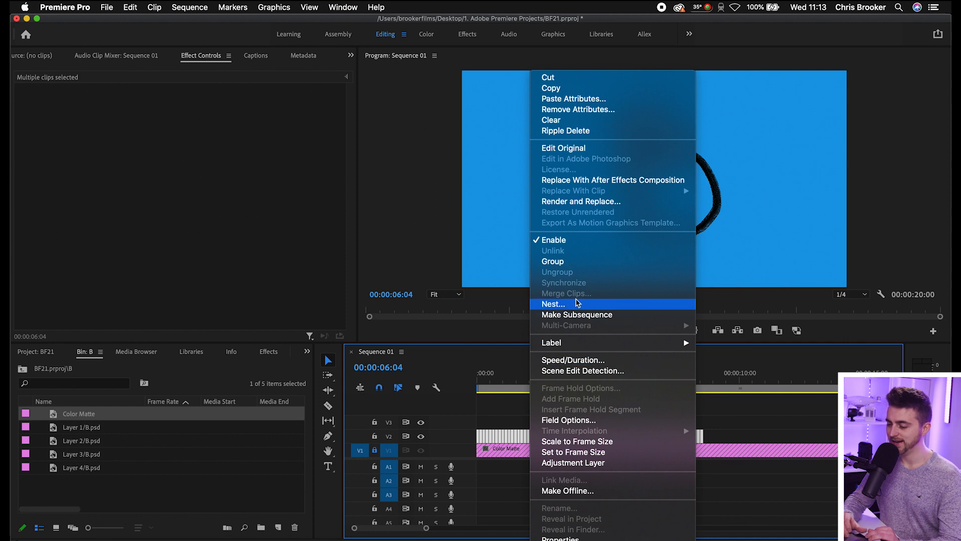
Nest the repeated clips into a sequence named B and scale it to 48.
click(553, 304)
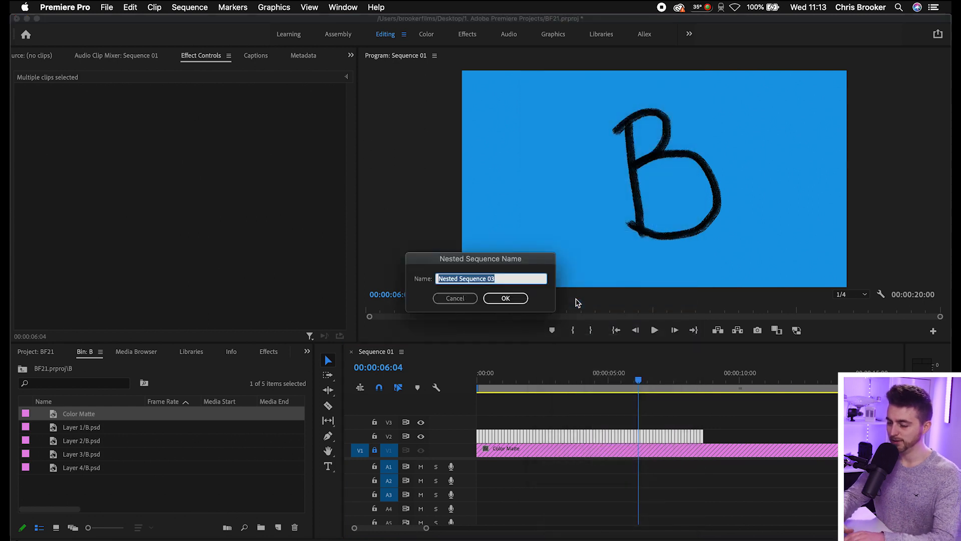
click(506, 298)
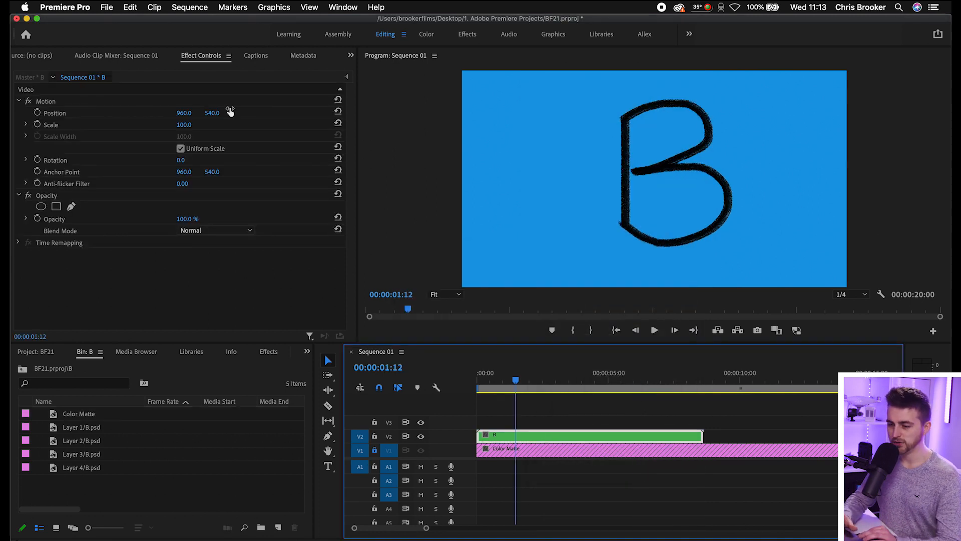
drag(187, 125, 187, 125)
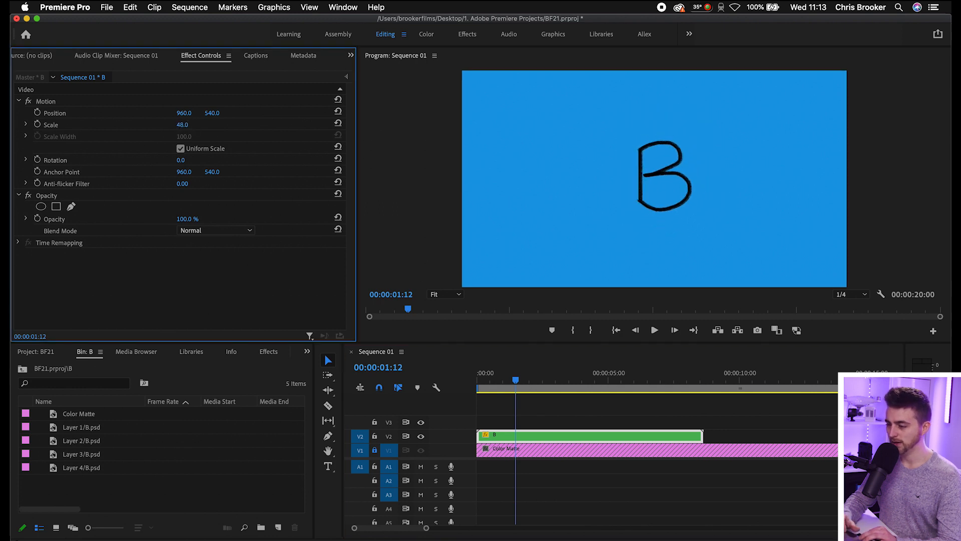